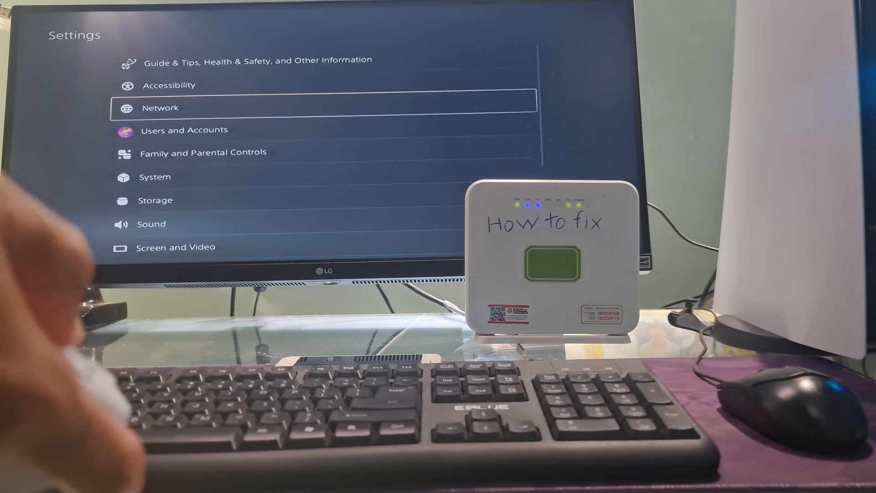
Check connection status, then open Howtofix_5G's options under Set Up Internet Connection.
{"action": "left_click", "coordinate": [160, 107]}
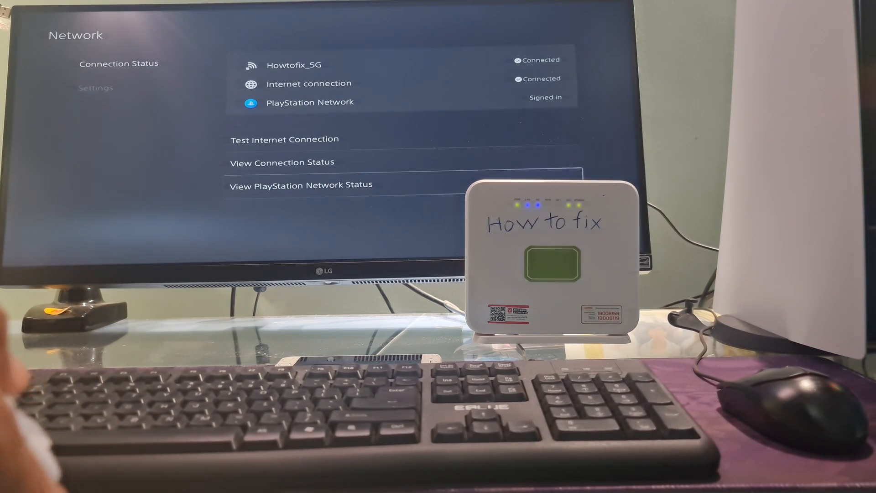
{"action": "left_click", "coordinate": [301, 184]}
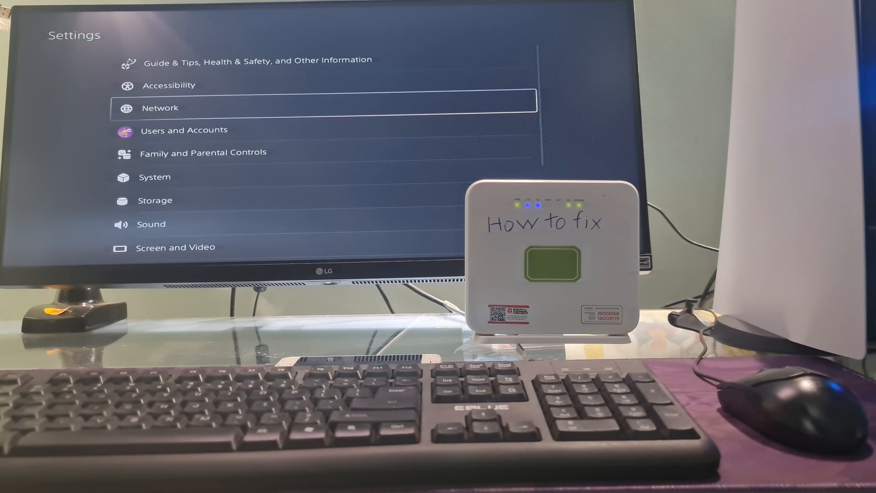
{"action": "left_click", "coordinate": [160, 107]}
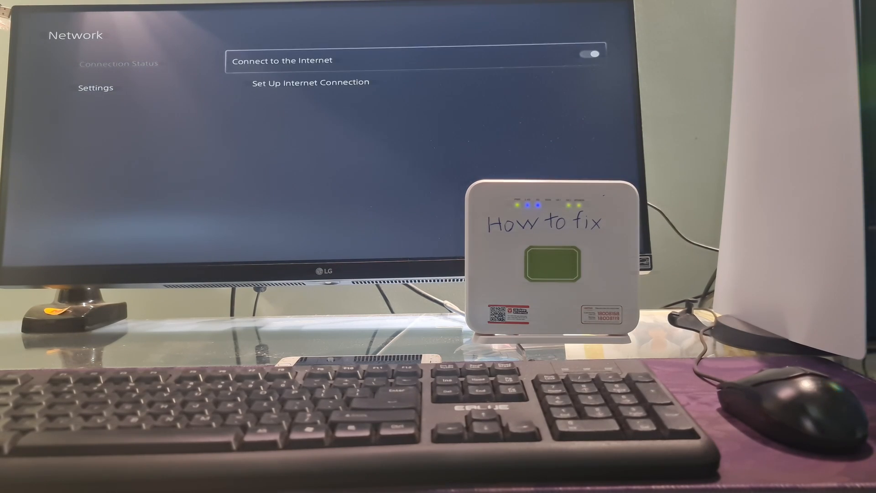
{"action": "left_click", "coordinate": [309, 82]}
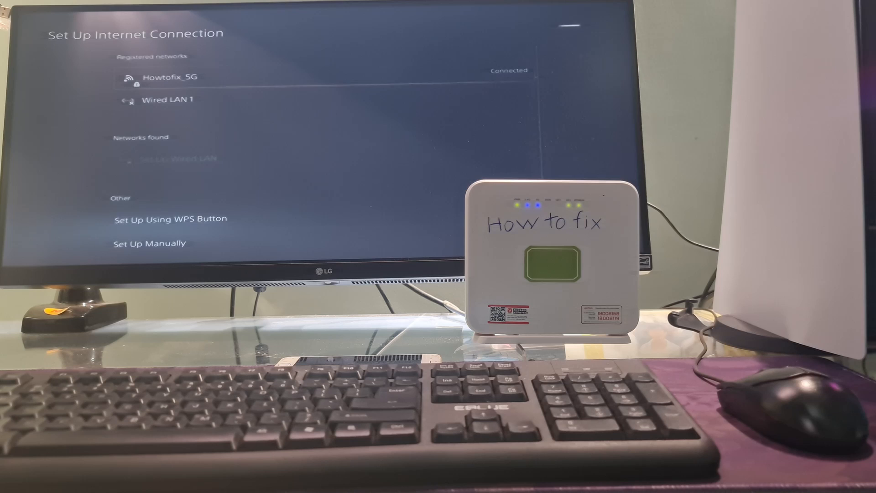
{"action": "left_click", "coordinate": [319, 77]}
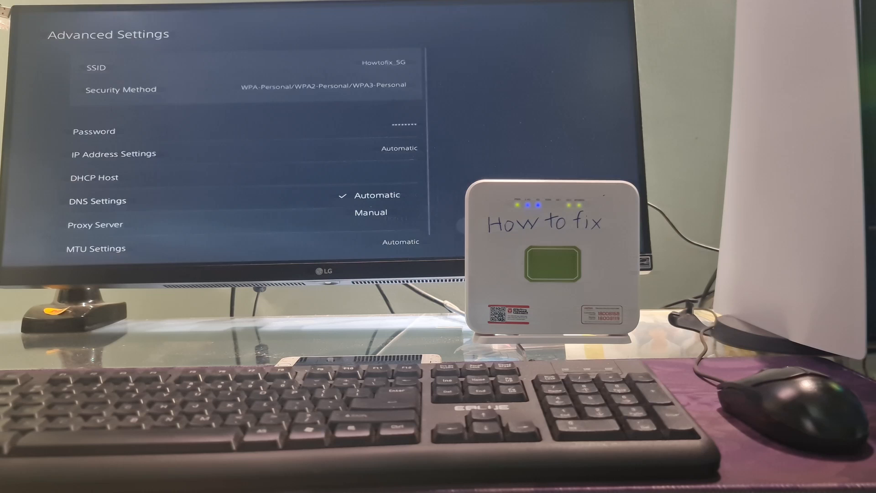
Switch Howtofix_5G DNS to Manual with primary 1.1.1.1 and secondary 1.0.0.1.
{"action": "left_click", "coordinate": [371, 212]}
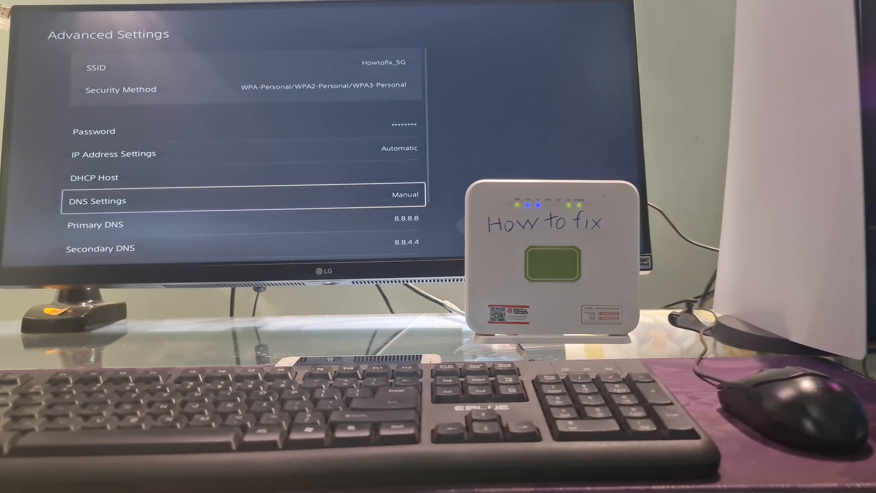
{"action": "scroll", "scroll_direction": "down", "scroll_amount": 3}
{"action": "type", "text": "1."}
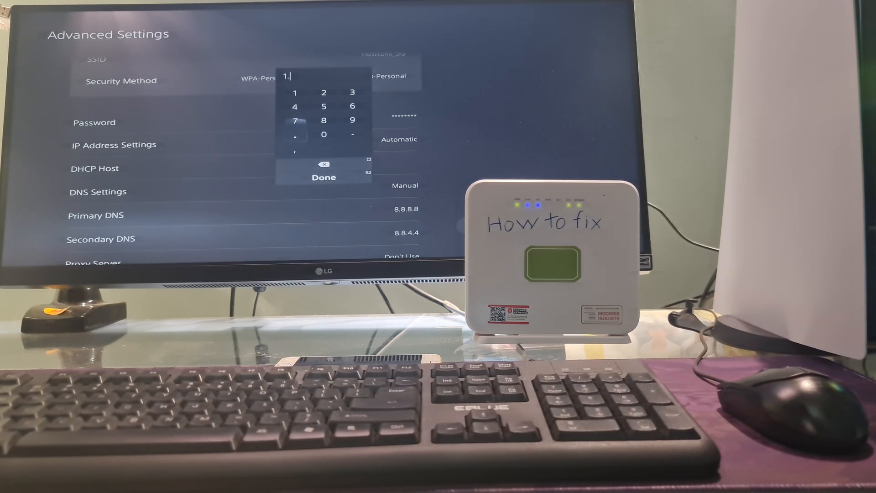
{"action": "left_click", "coordinate": [294, 106]}
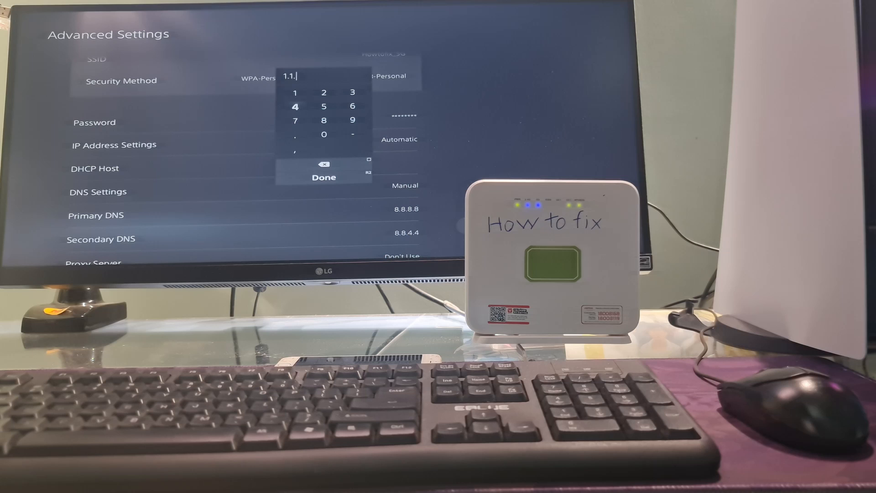
{"action": "left_click", "coordinate": [295, 92]}
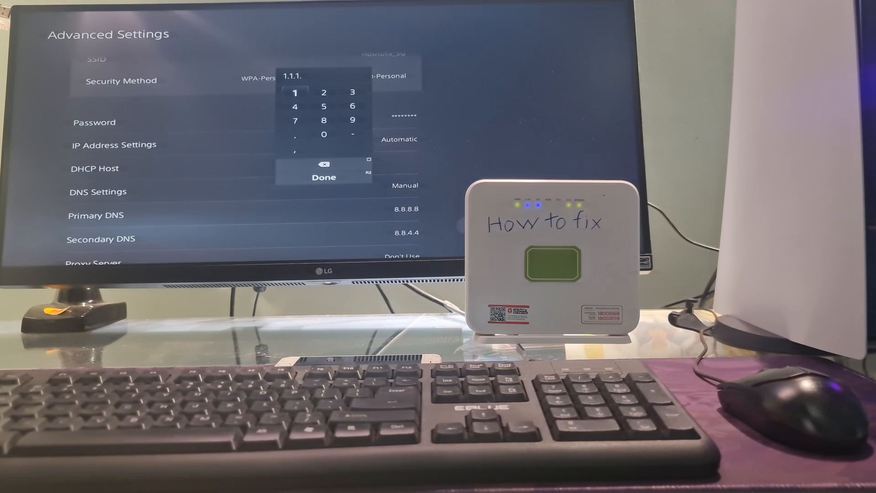
{"action": "left_click", "coordinate": [294, 92]}
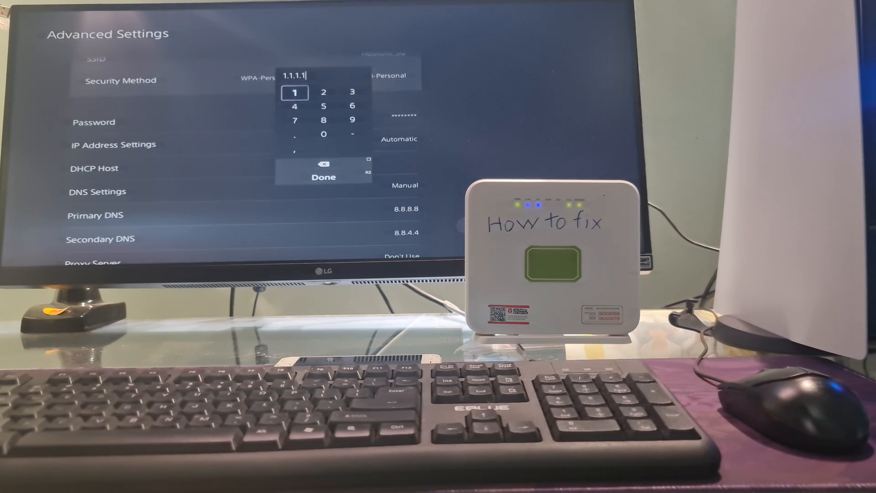
{"action": "left_click", "coordinate": [324, 177]}
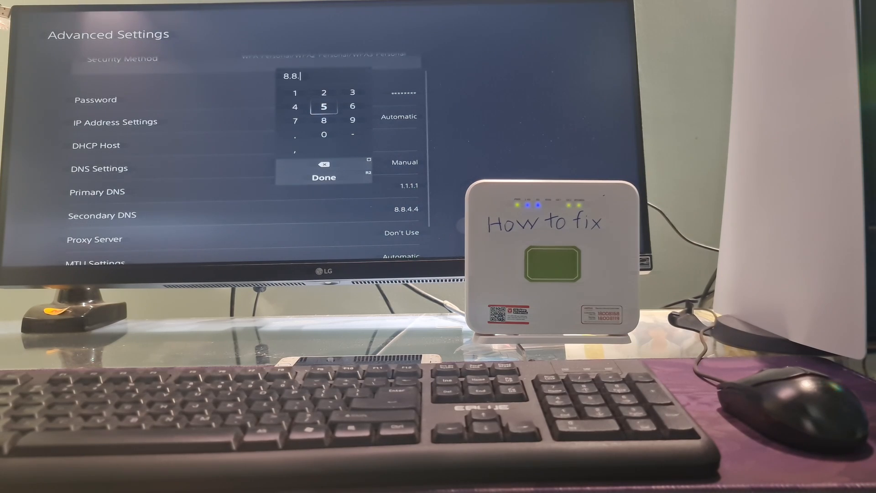
{"action": "left_click", "coordinate": [295, 93]}
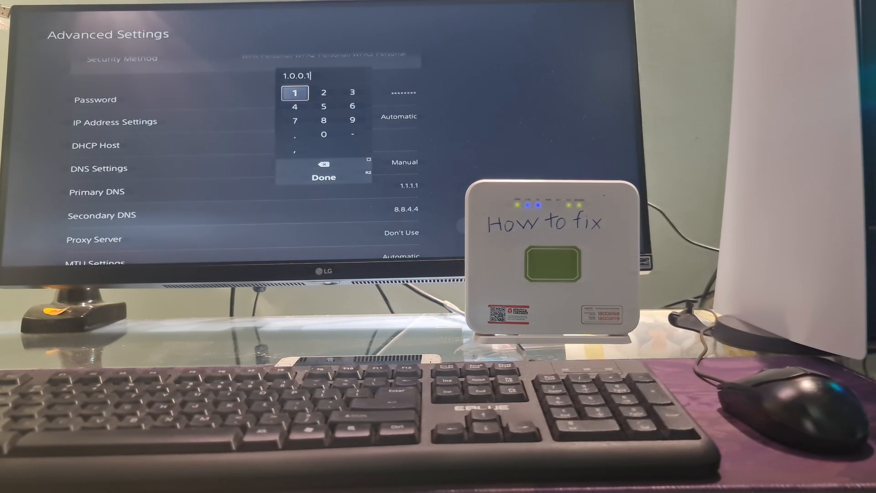
{"action": "left_click", "coordinate": [324, 177]}
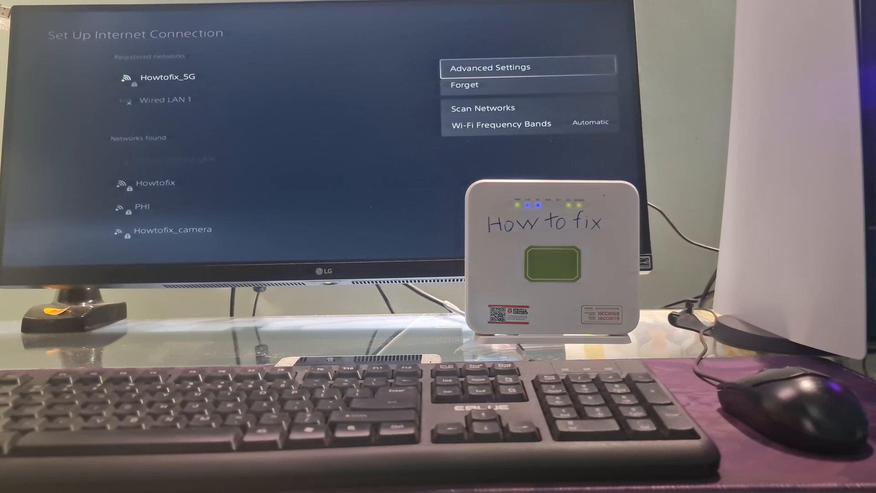
Reopen Advanced Settings and set MTU to Manual with value 1473.
{"action": "left_click", "coordinate": [491, 67]}
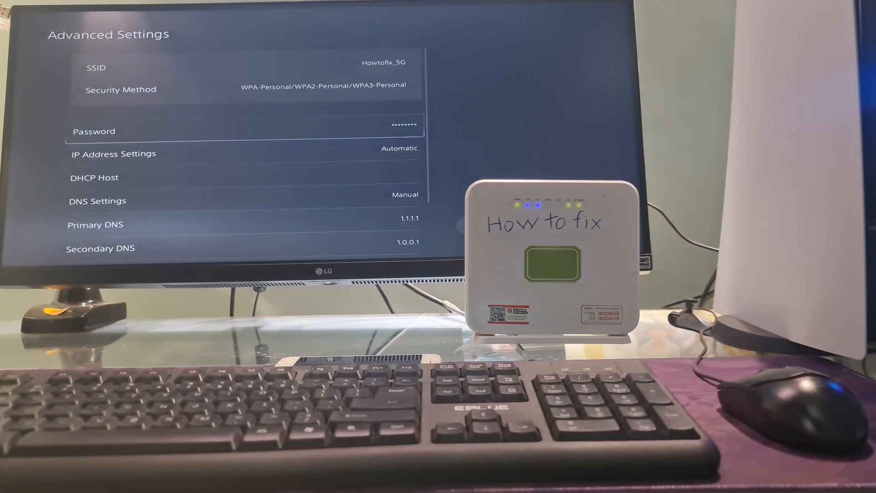
{"action": "scroll", "scroll_direction": "down", "scroll_amount": 3}
{"action": "type", "text": "147"}
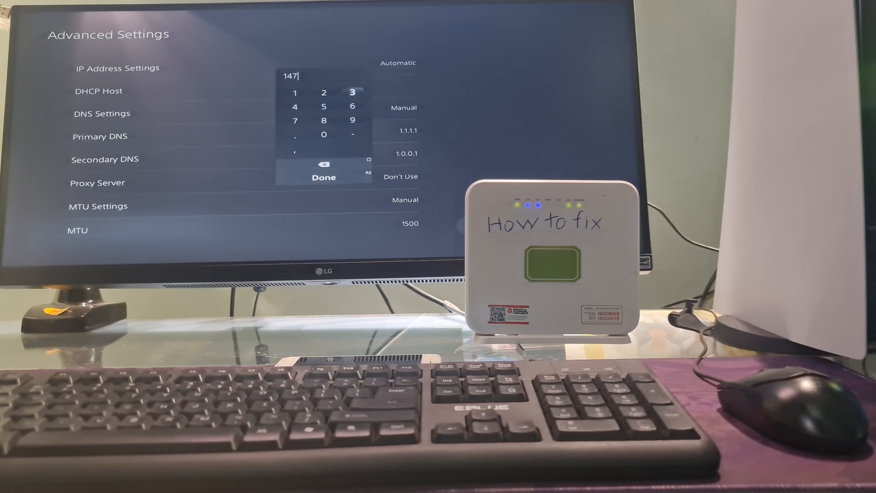
{"action": "left_click", "coordinate": [351, 92]}
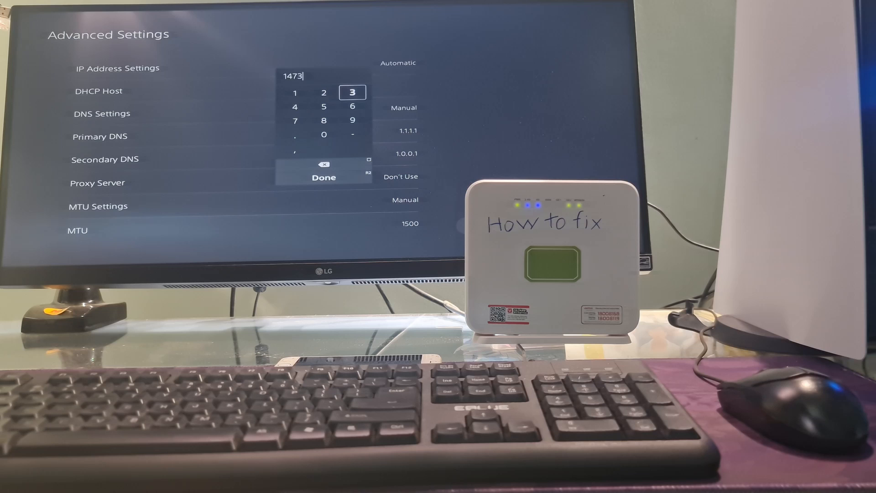
{"action": "left_click", "coordinate": [323, 177]}
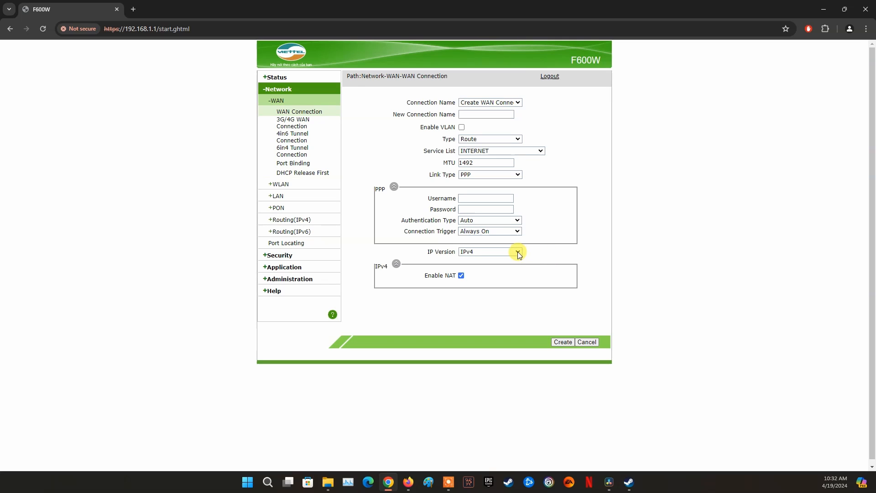
Set the F600W WAN connection's IP Version to IPv4 and create it.
{"action": "left_click", "coordinate": [516, 252]}
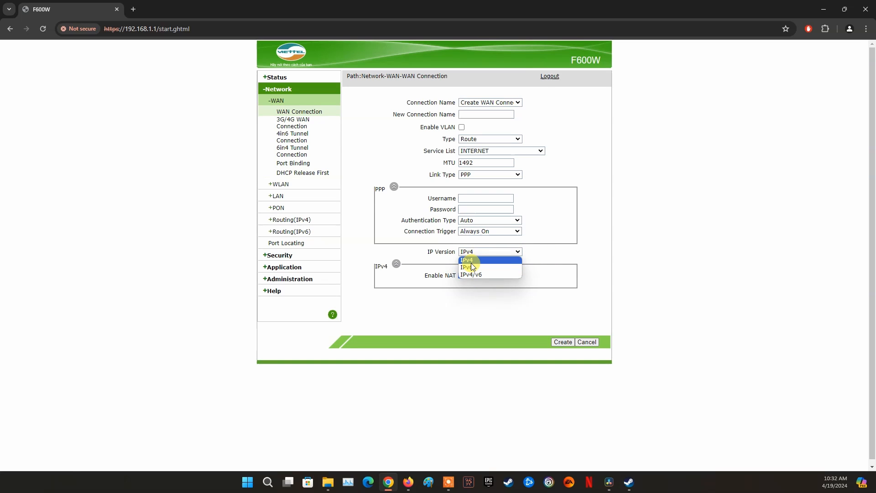
{"action": "left_click", "coordinate": [467, 260]}
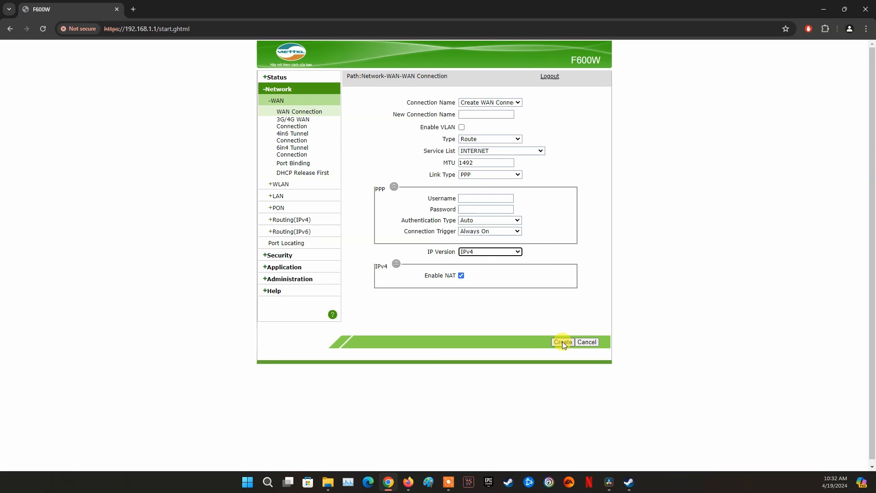
{"action": "left_click", "coordinate": [562, 341]}
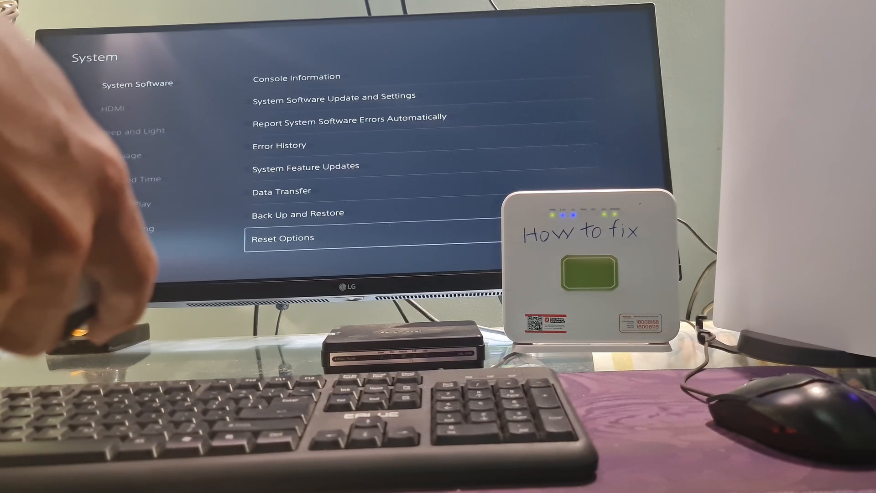
Open Reset Options under System Software on the PS5.
{"action": "left_click", "coordinate": [282, 237]}
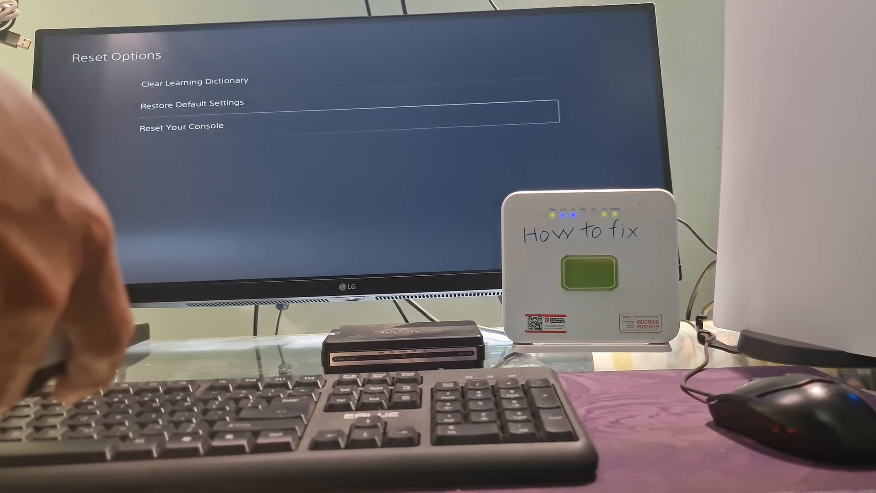